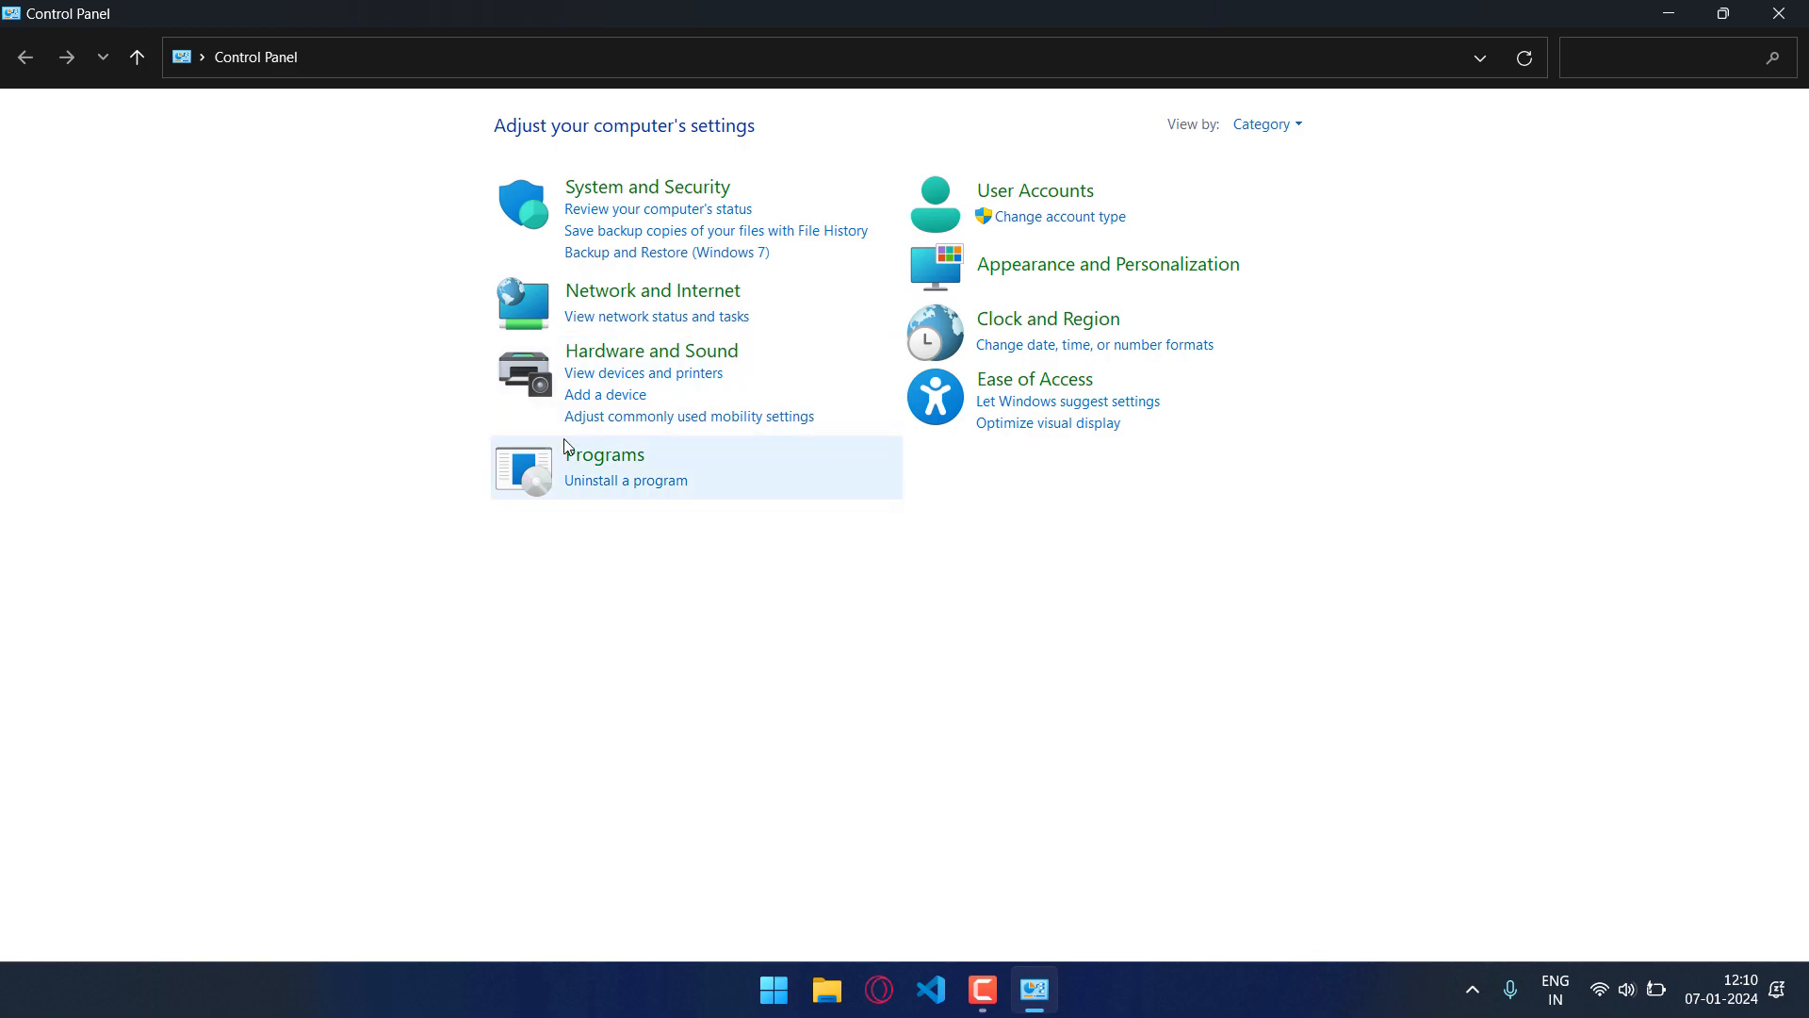
# - Go to Programs and Features to see the list of installed programs
pyautogui.click(603, 455)
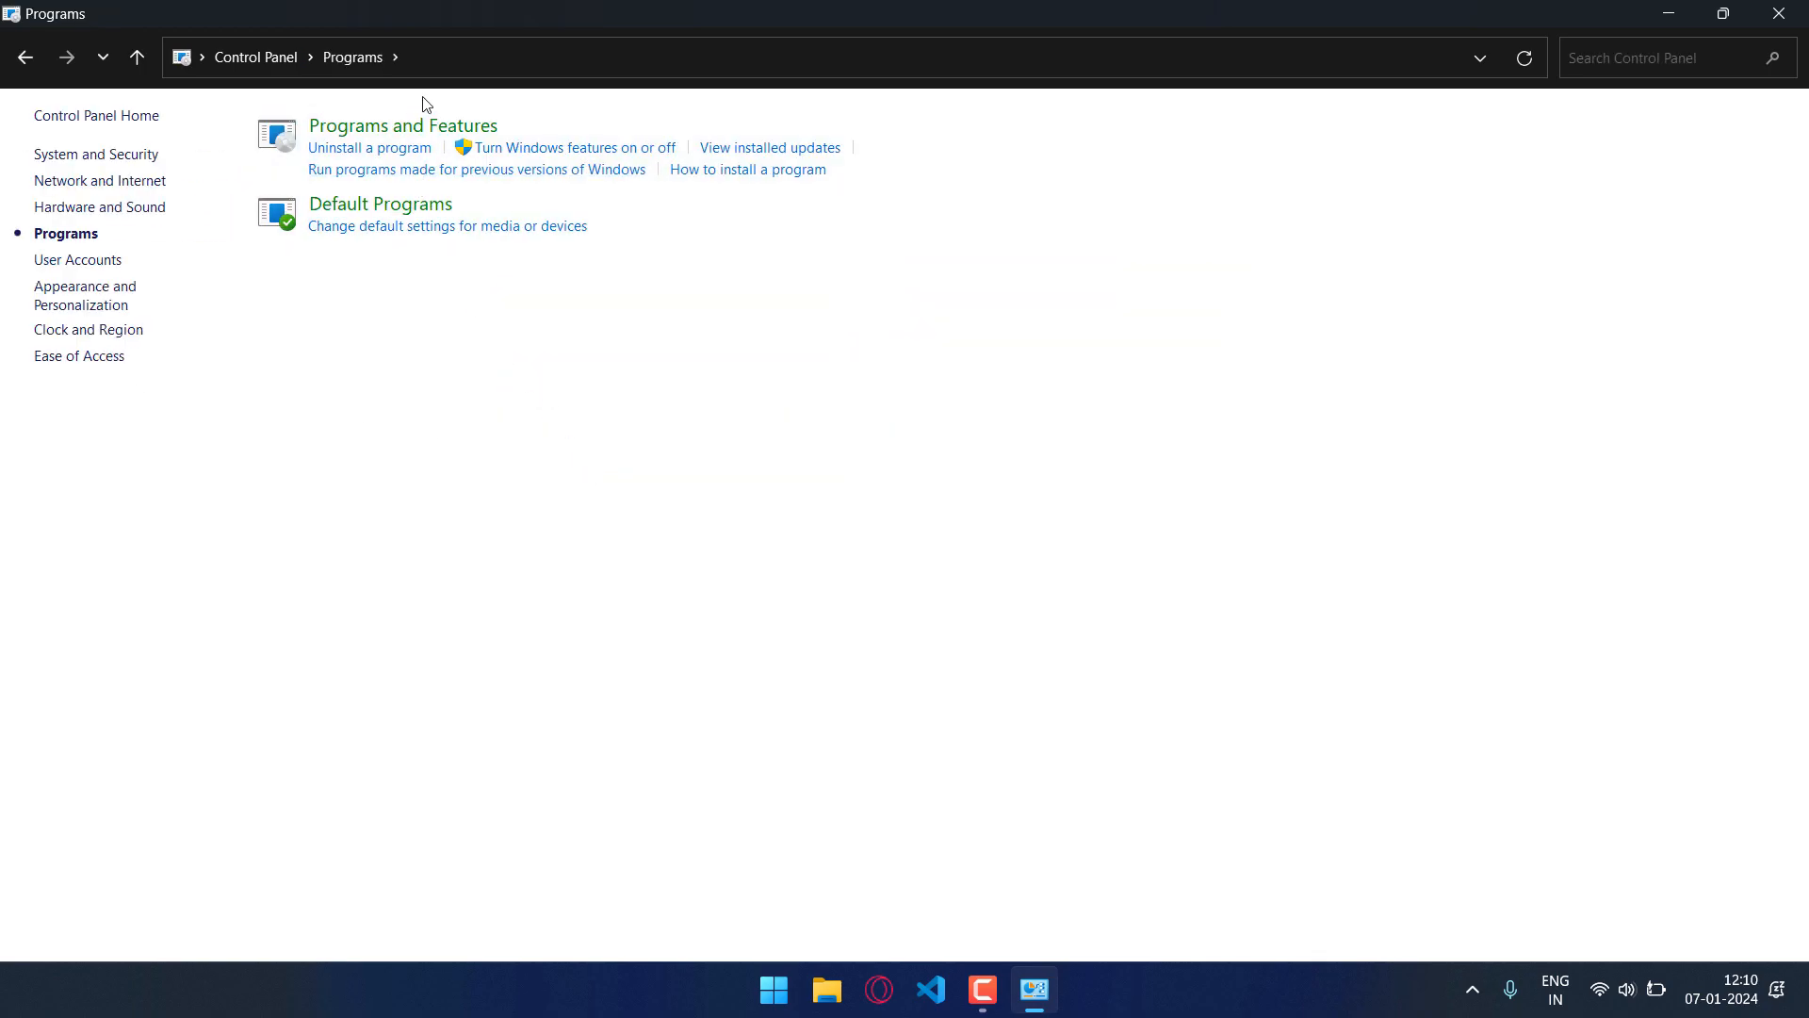
pyautogui.click(404, 126)
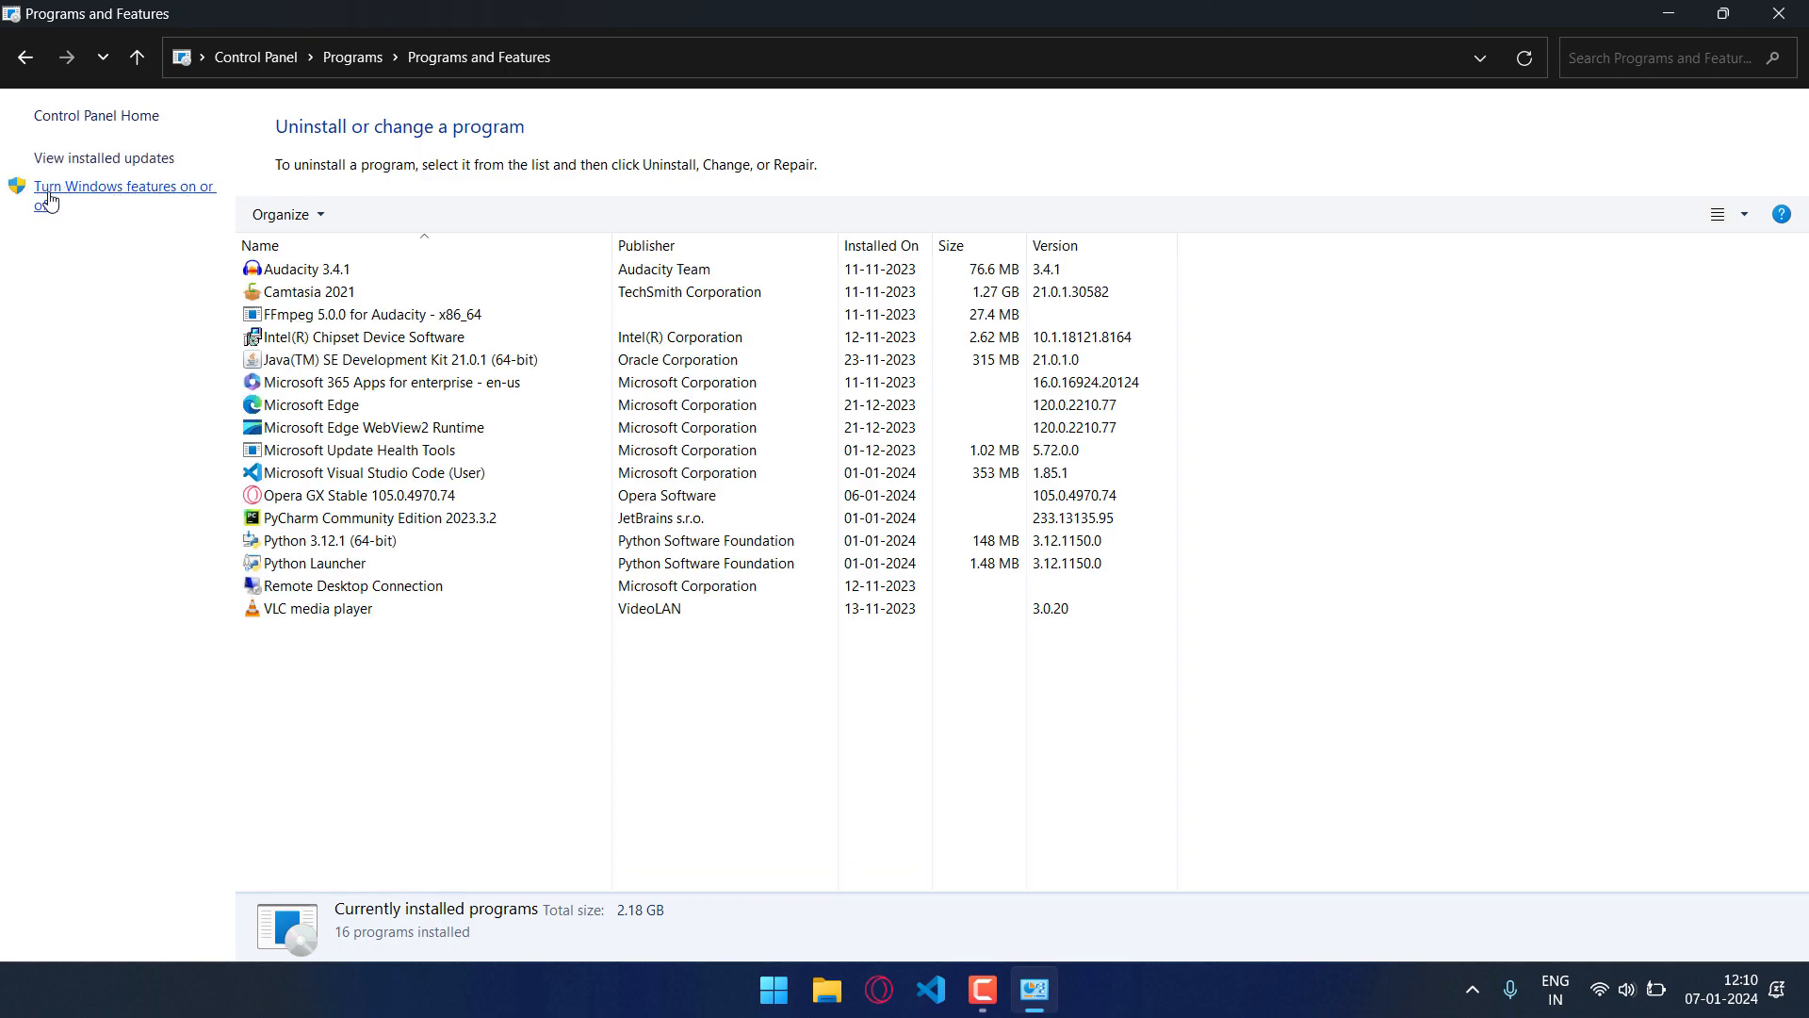
# - Bring up the 'Turn Windows features on or off' list of optional features
pyautogui.click(123, 187)
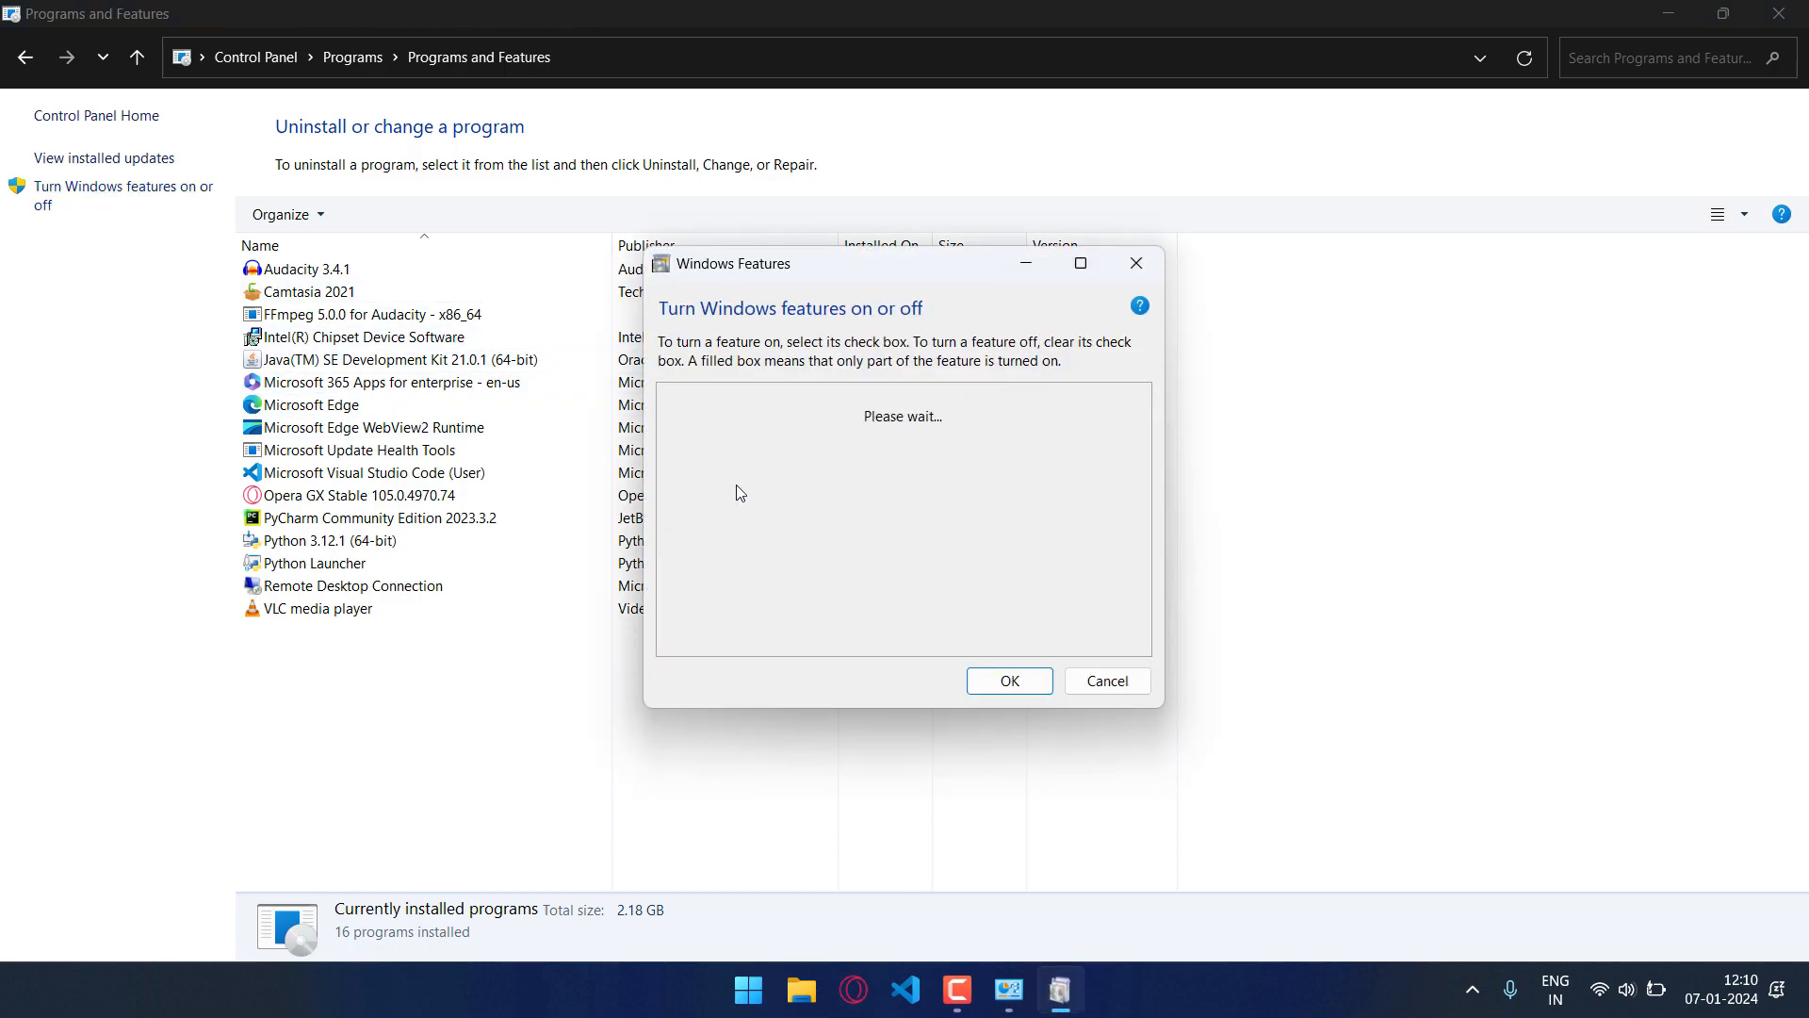
pyautogui.moveTo(784, 501)
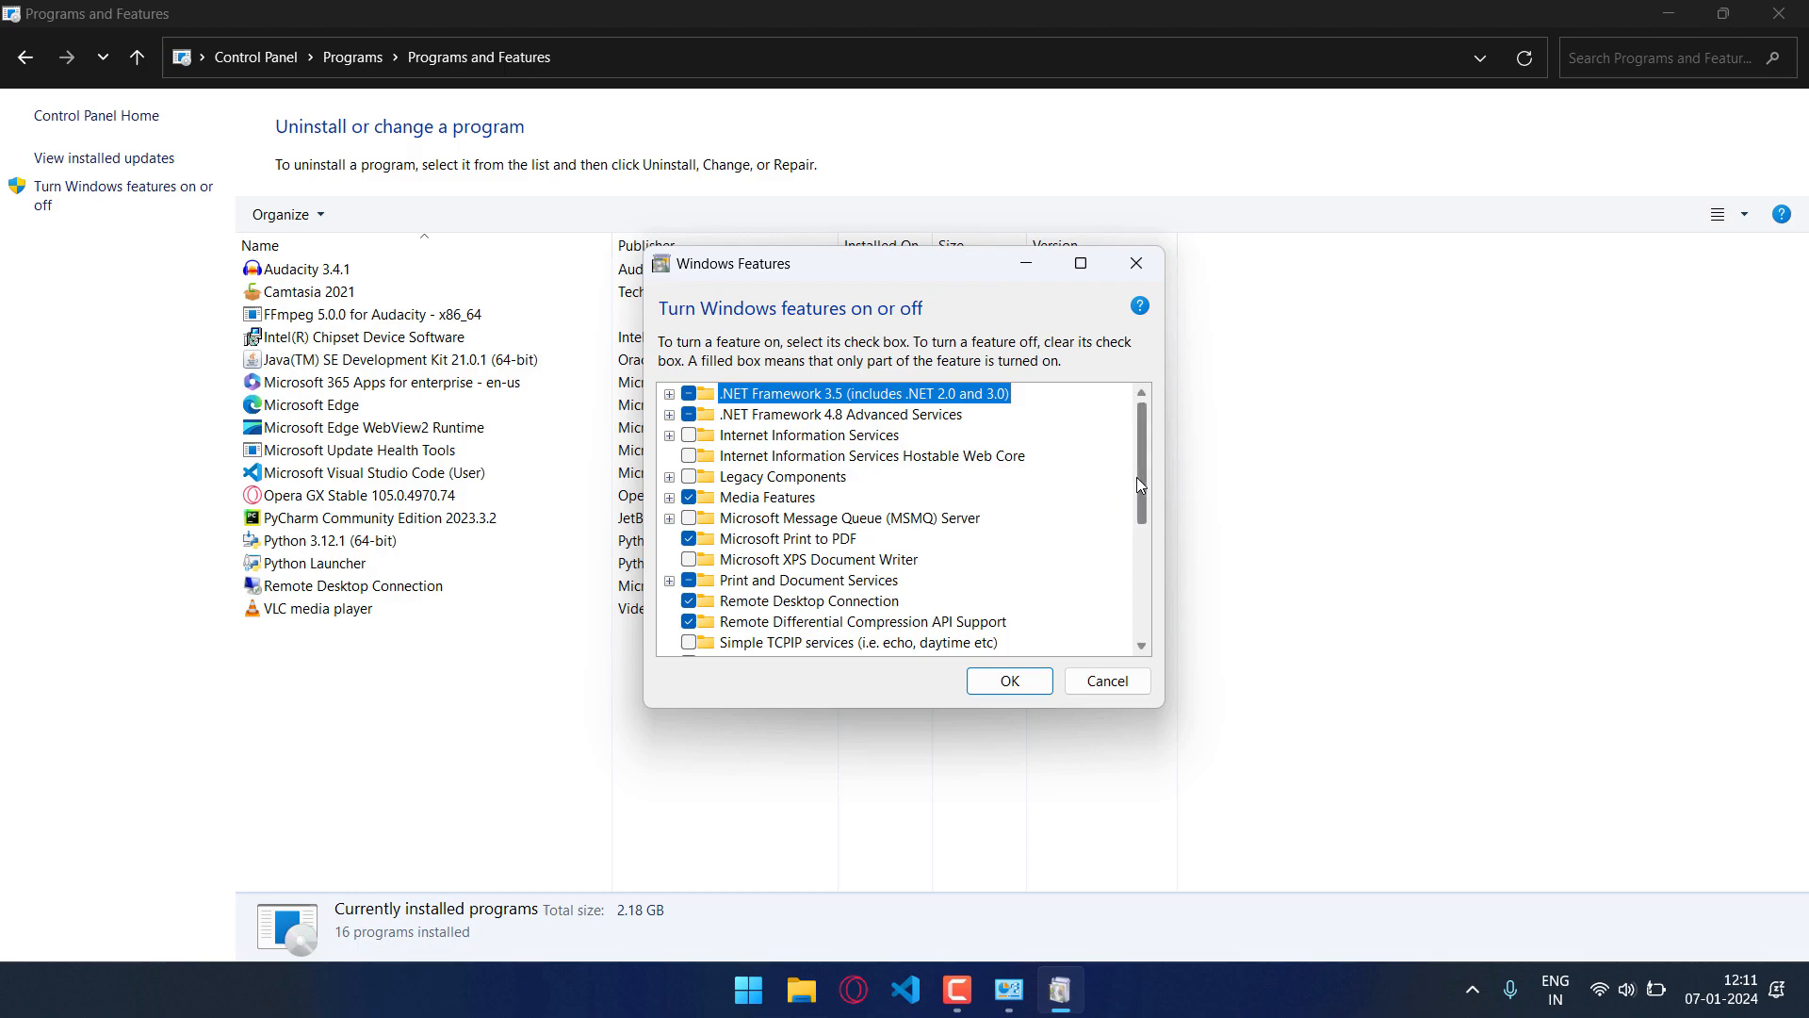
# - Enable Virtual Machine Platform and Windows Hypervisor Platform and confirm with OK
pyautogui.scroll(-3)
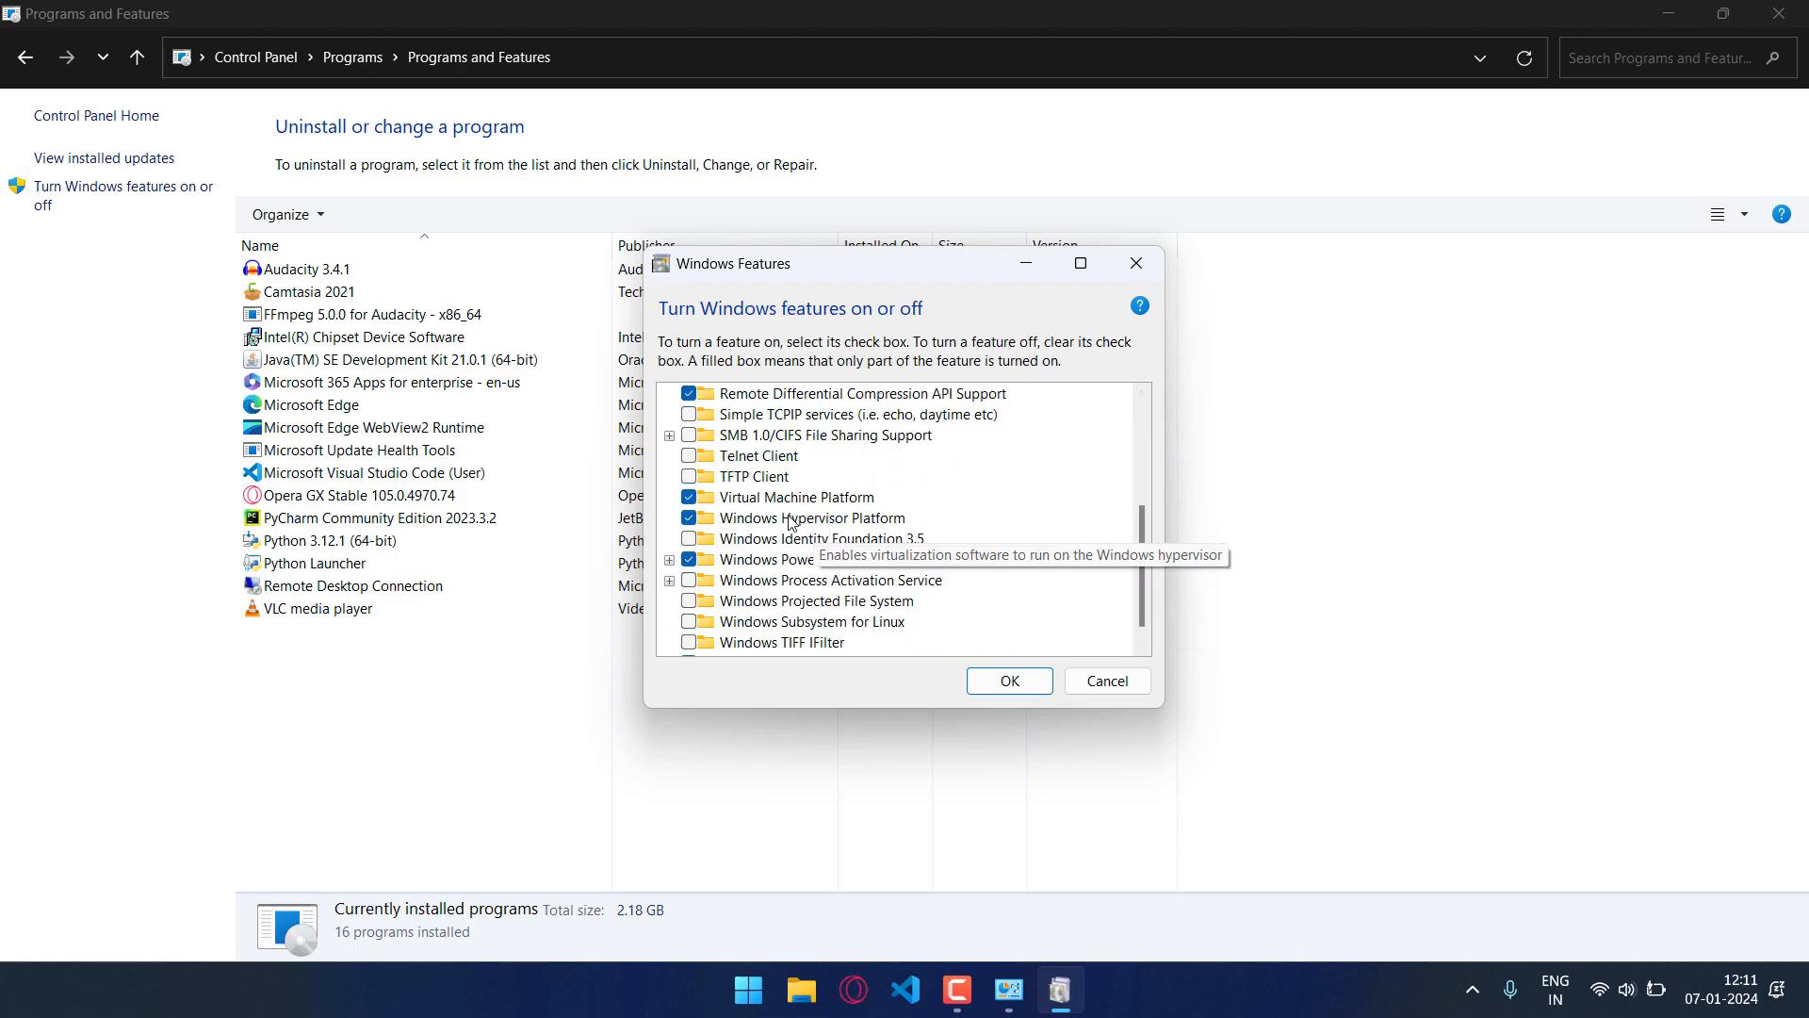
pyautogui.click(795, 496)
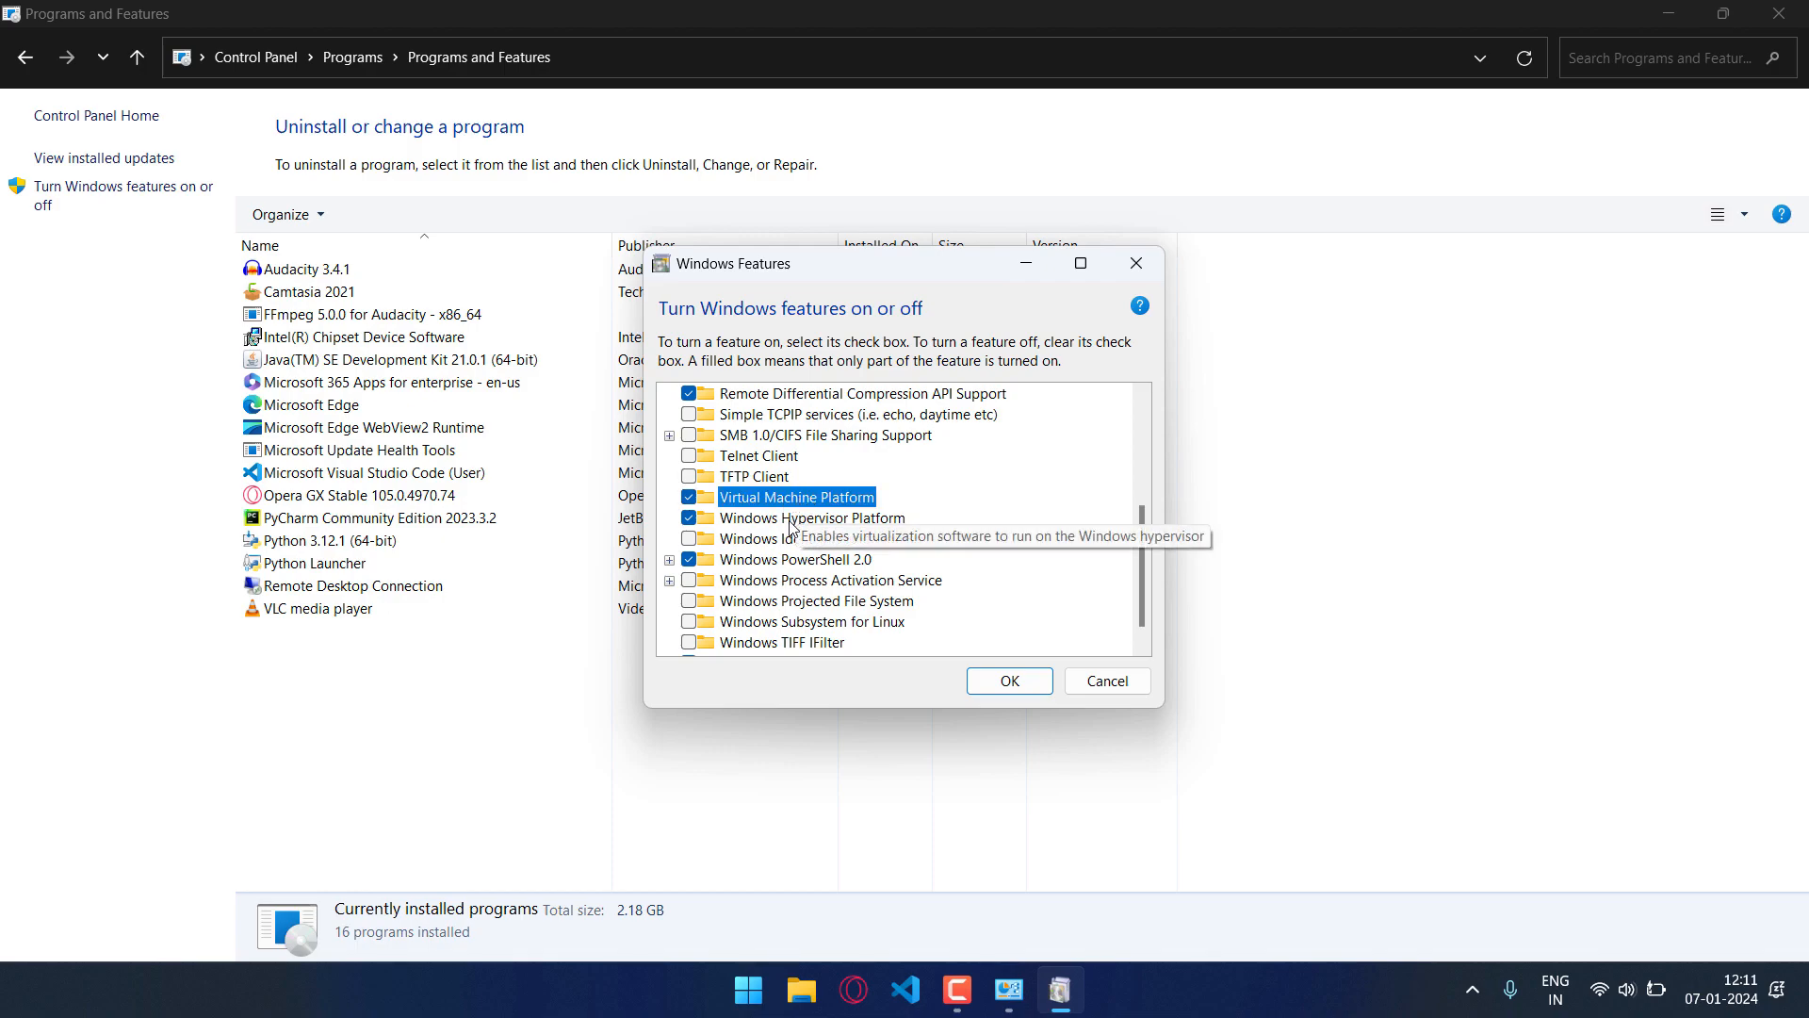
pyautogui.click(811, 516)
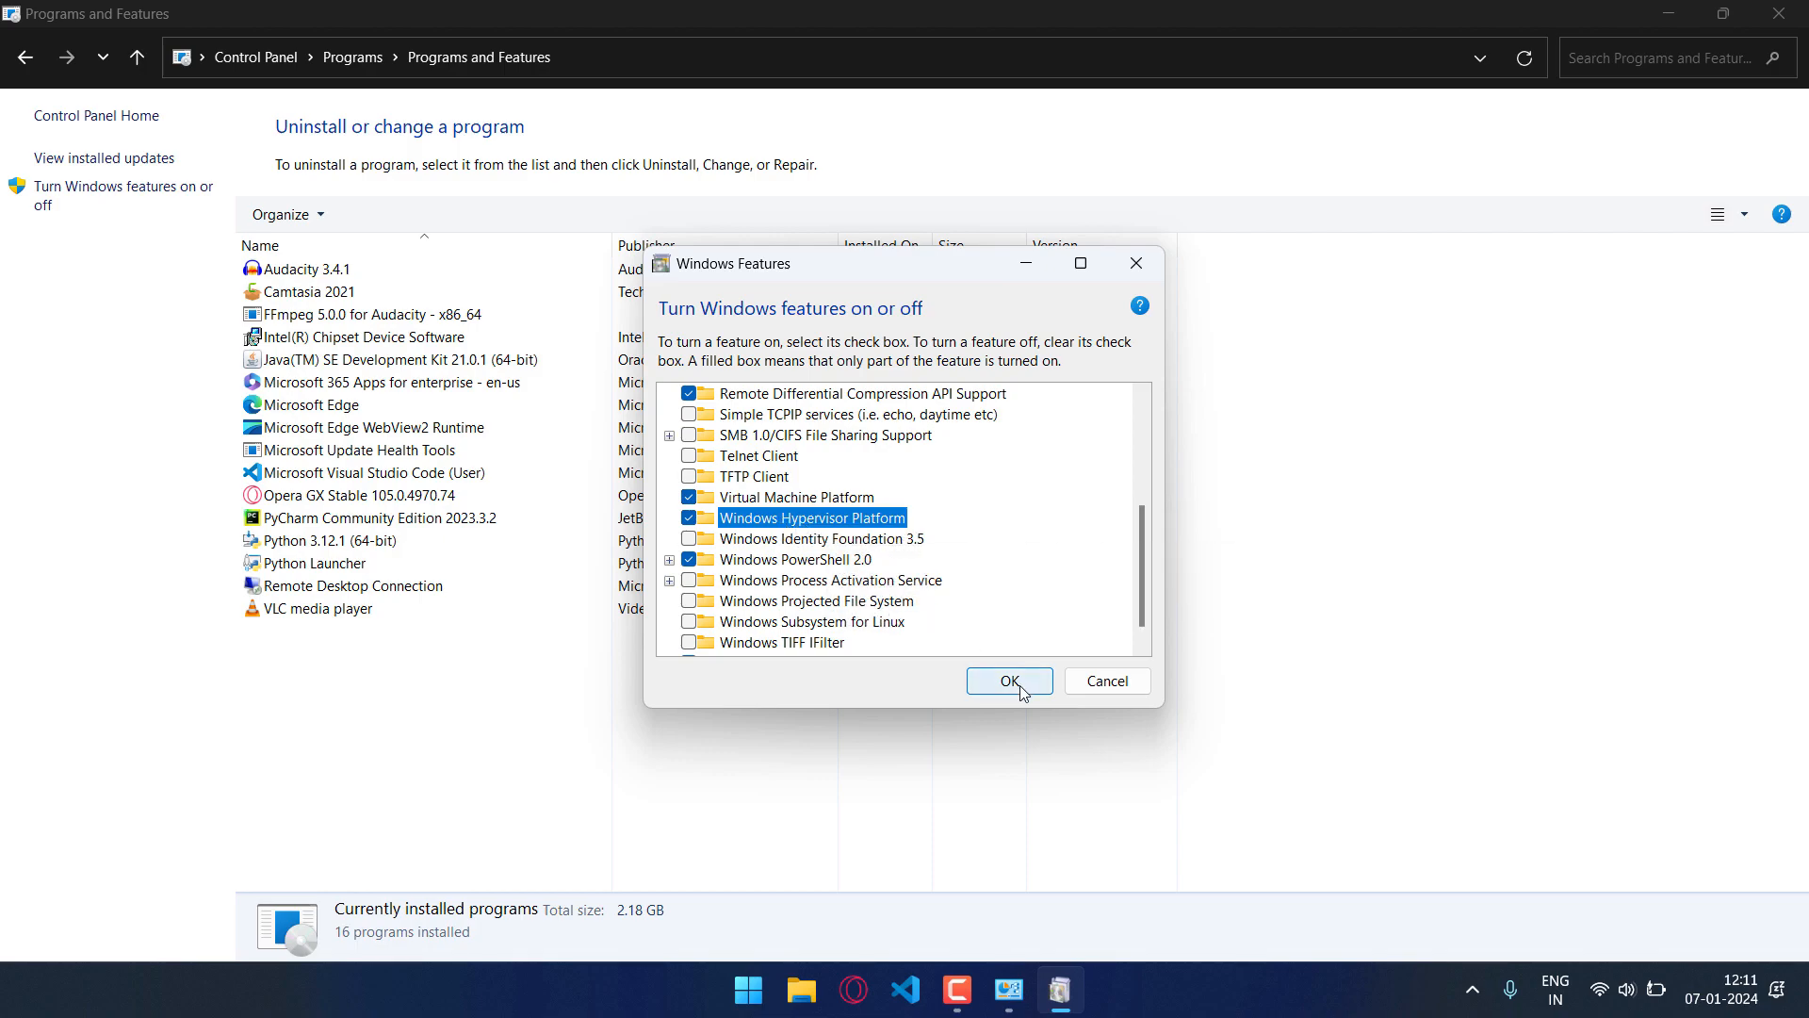
pyautogui.click(1006, 681)
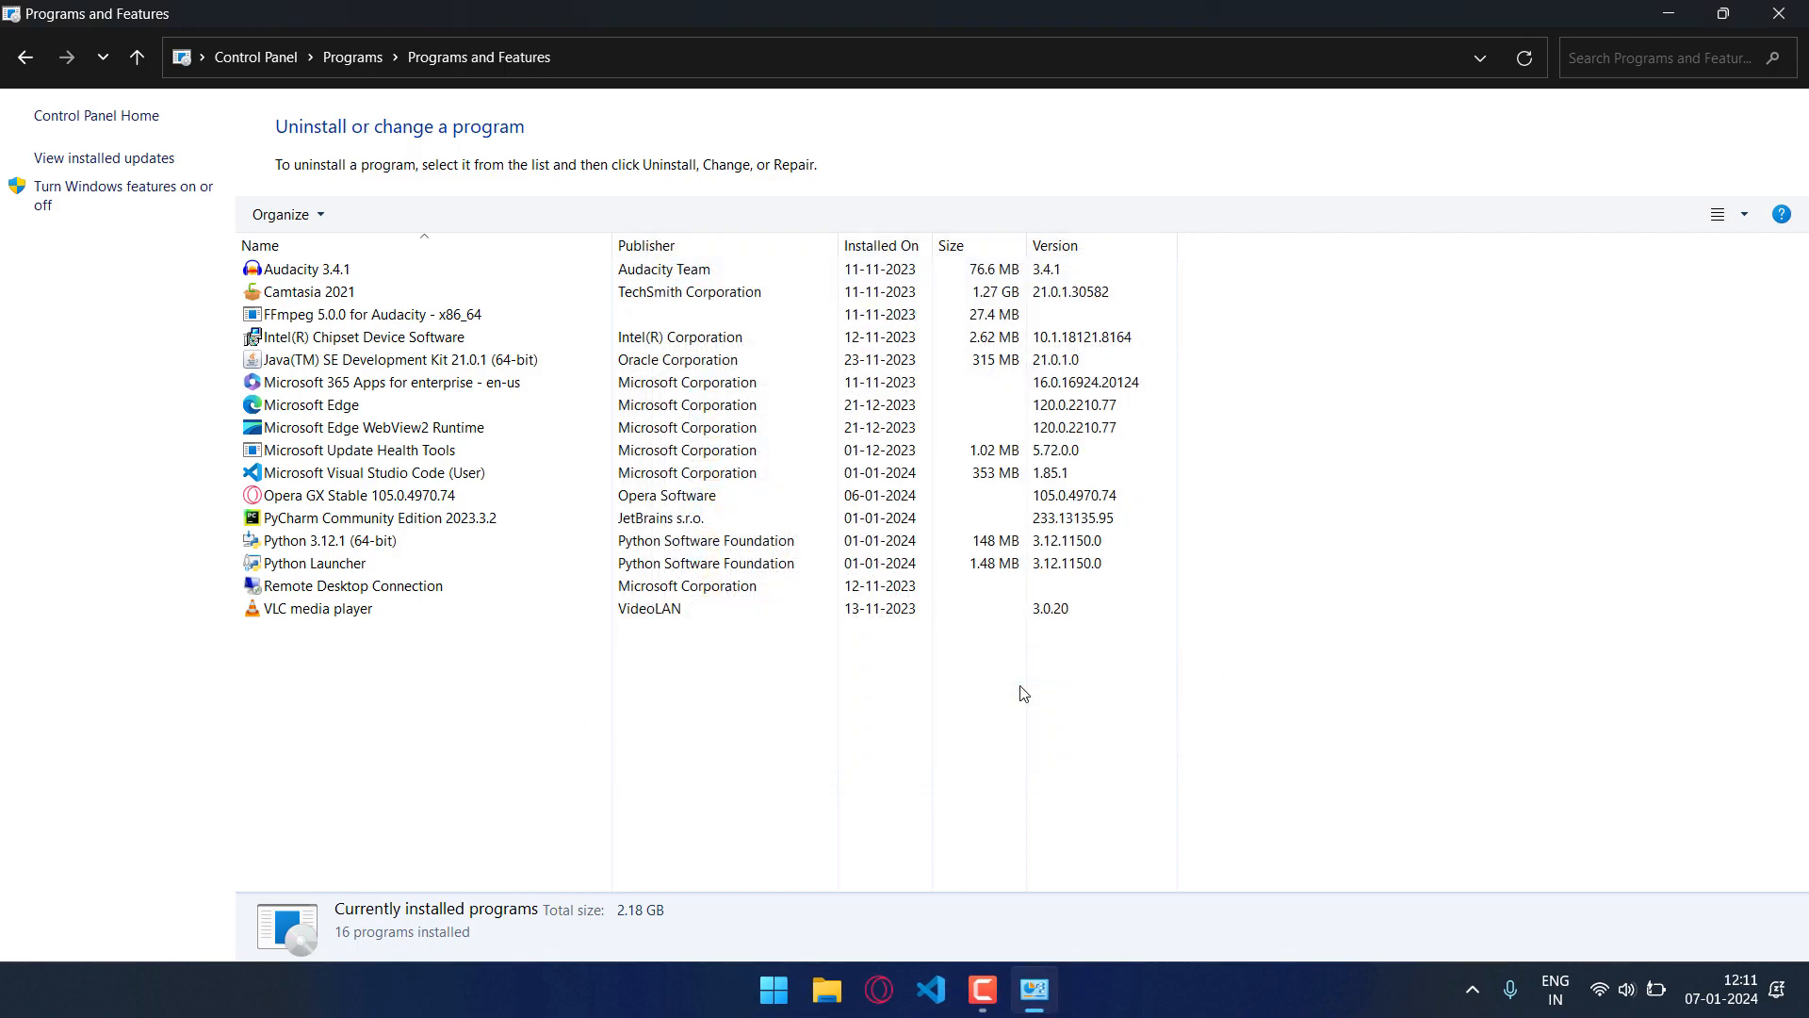